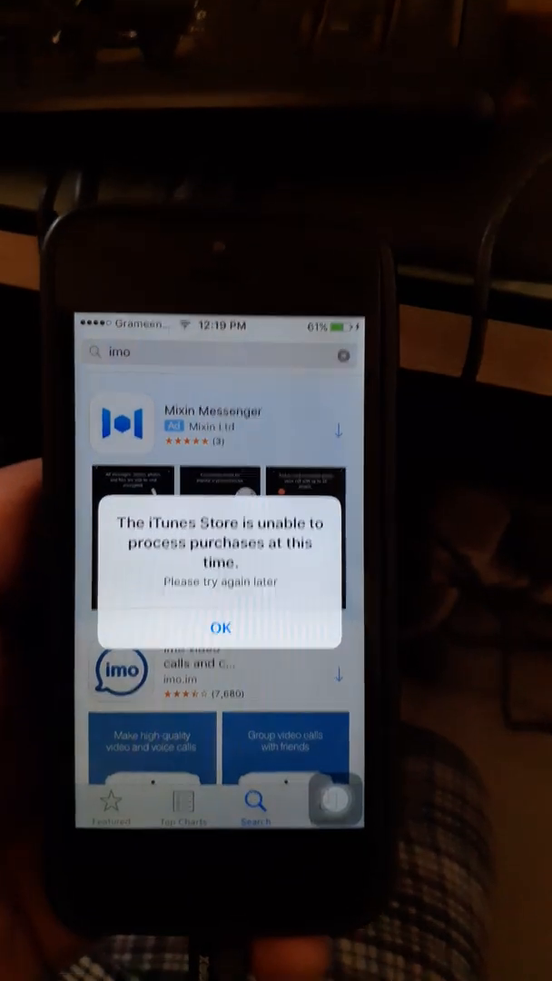
# Step: Dismiss the 'iTunes Store is unable to process purchases' alert
pyautogui.click(220, 627)
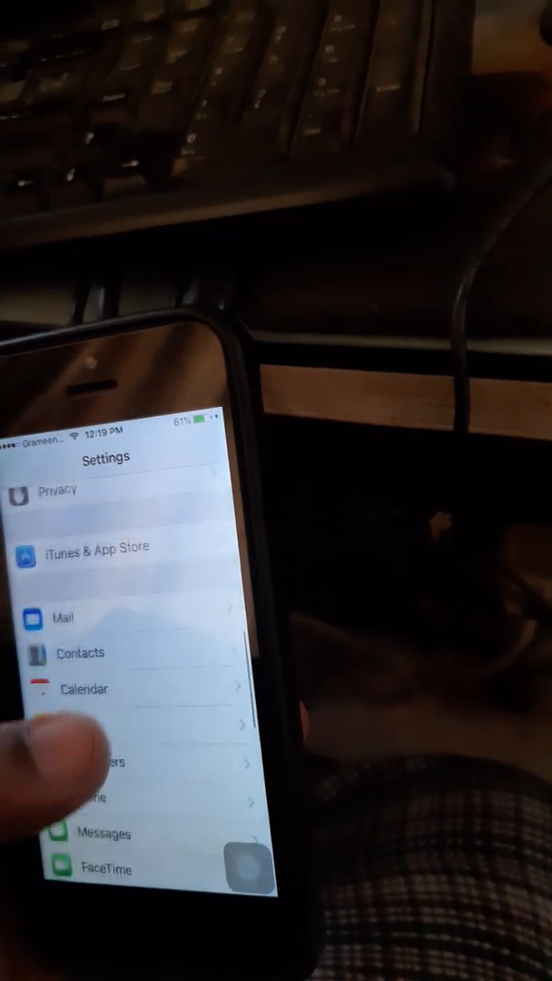
# Step: Sign out of the Apple ID from iTunes & App Store settings and return to the App Store Featured page
pyautogui.click(90, 554)
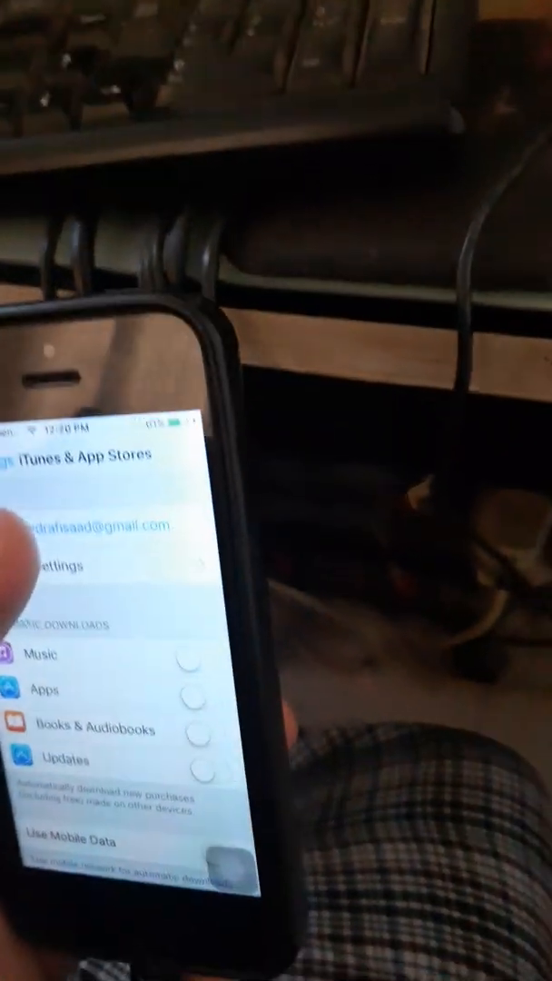
pyautogui.click(91, 549)
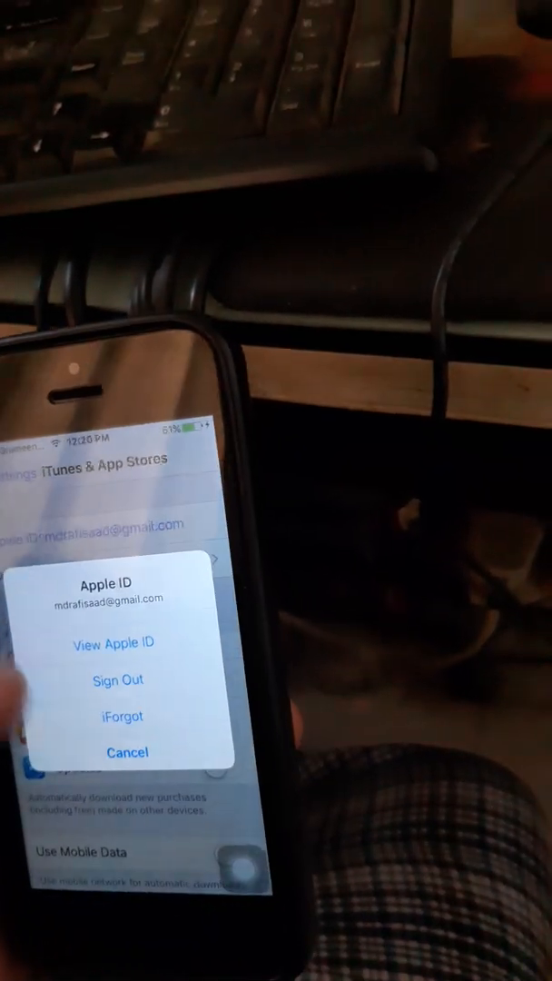
pyautogui.click(128, 752)
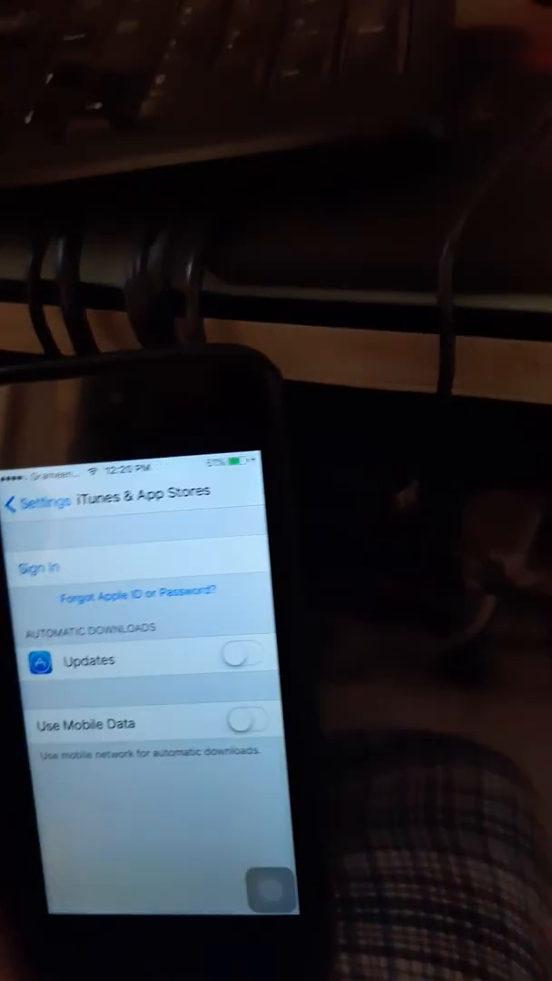
pyautogui.click(27, 505)
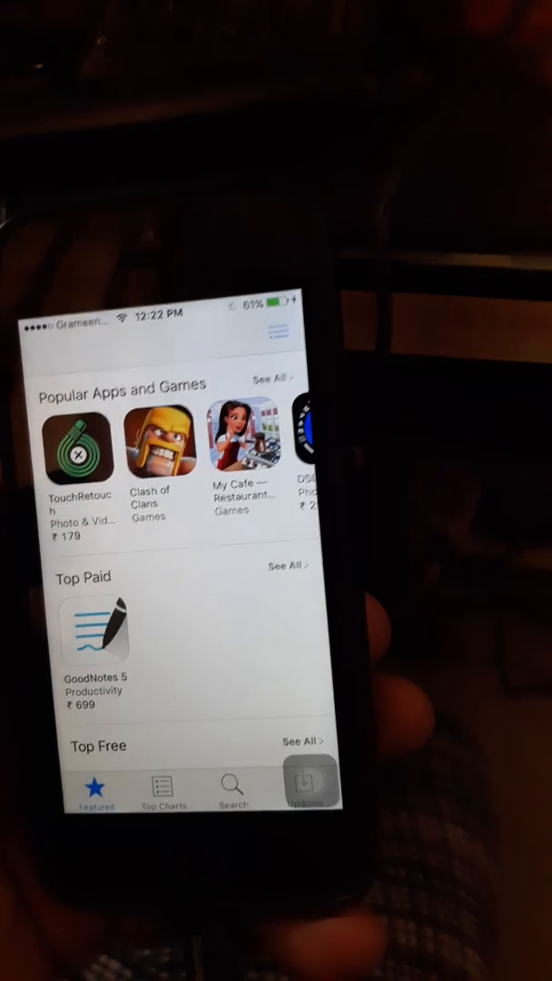
# Step: Start a new App Store search for imo from the Search tab
pyautogui.click(233, 789)
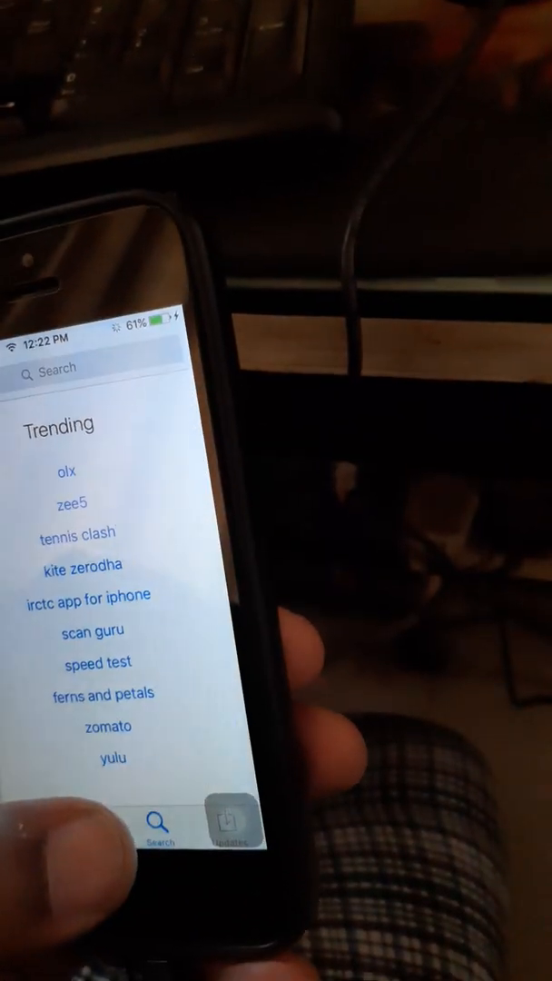
pyautogui.click(54, 367)
pyautogui.write('imo')
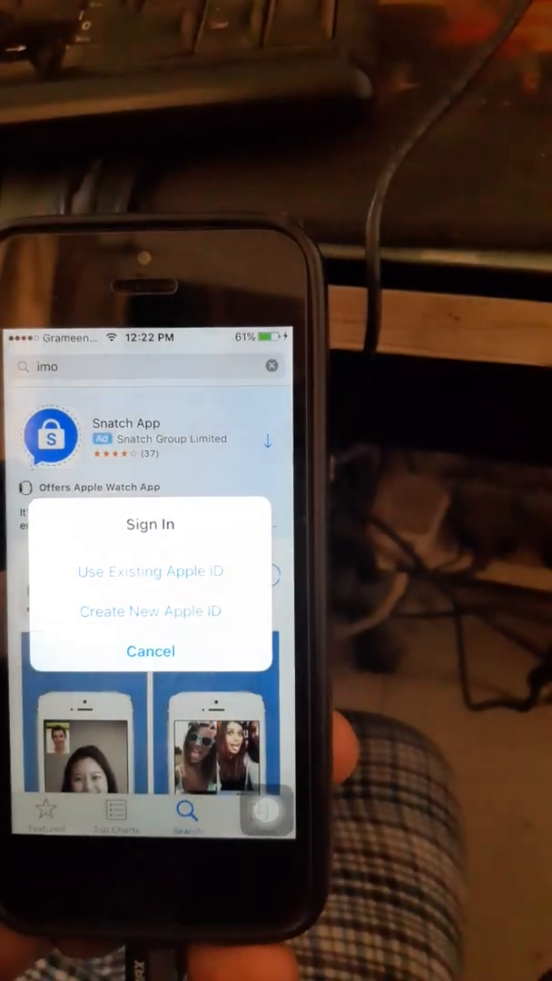
# Step: Choose Use Existing Apple ID at the Sign In prompt to re-download imo
pyautogui.click(149, 650)
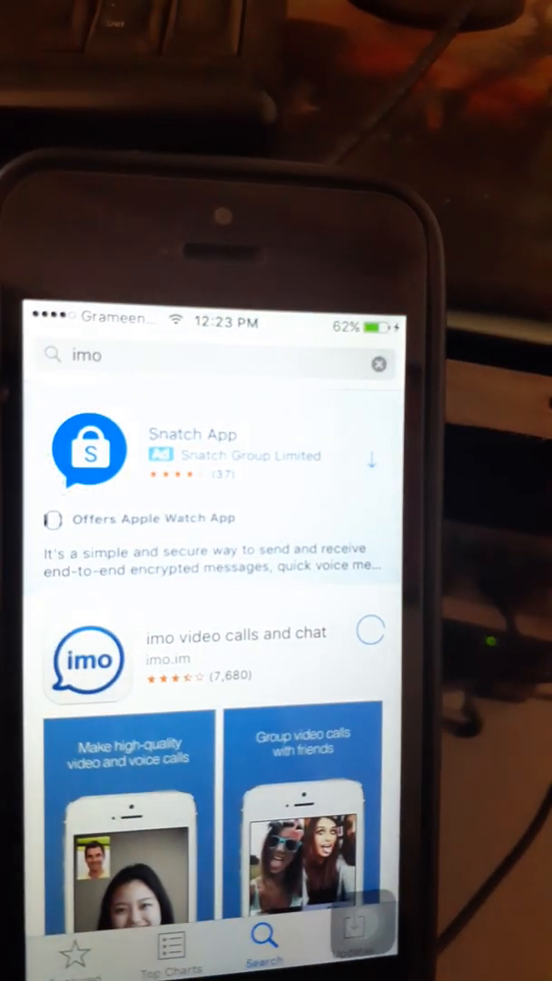